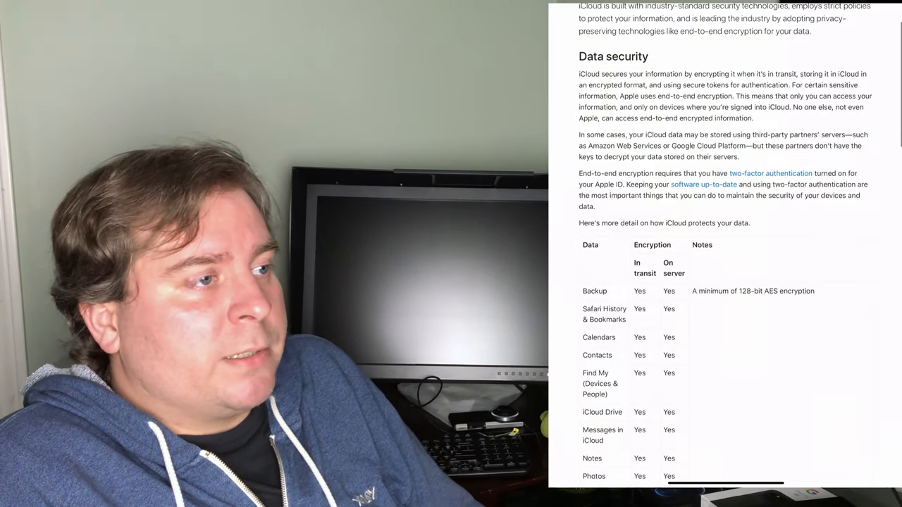
pyautogui.scroll(-3)
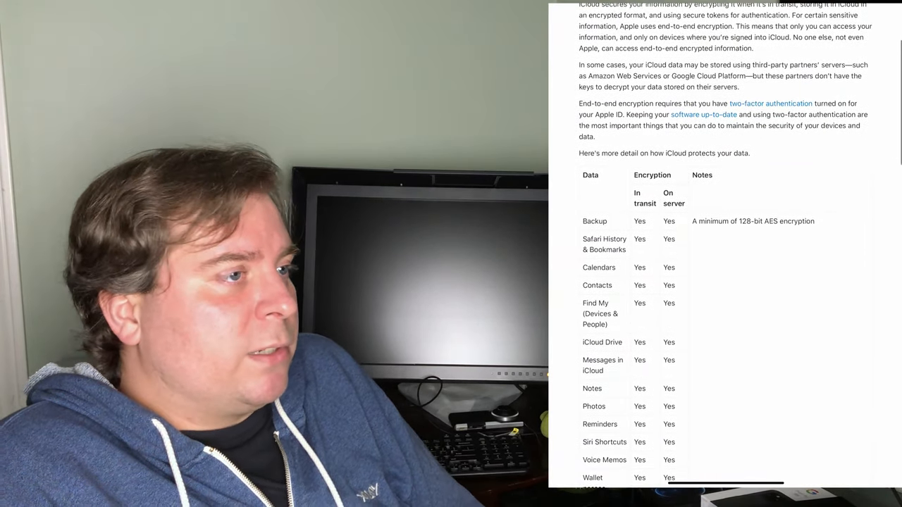
pyautogui.scroll(-3)
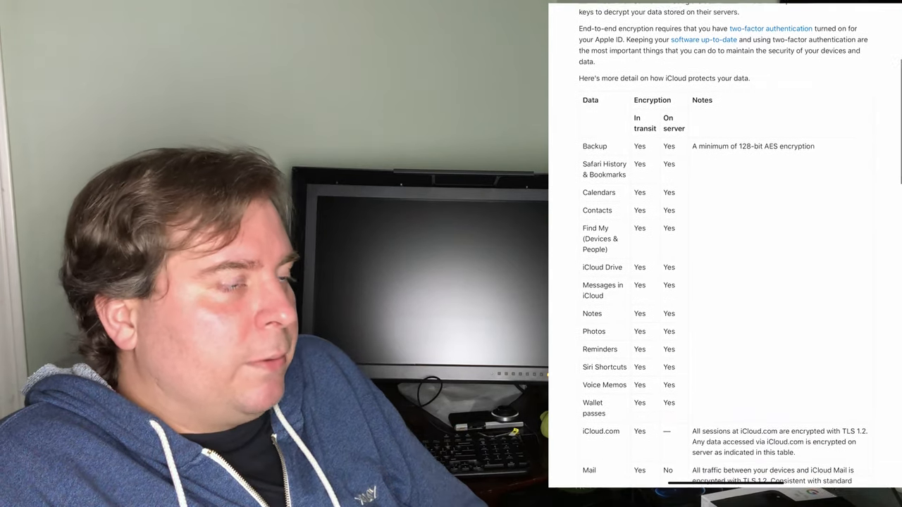
pyautogui.scroll(-3)
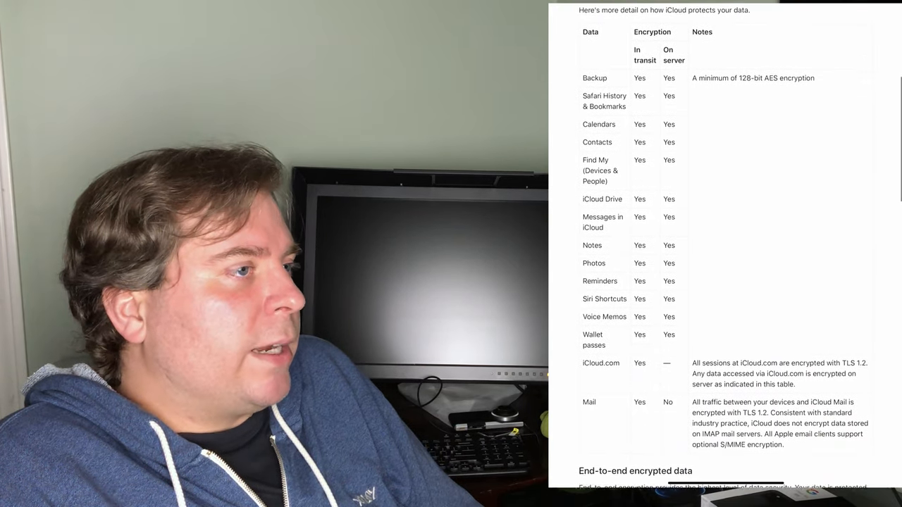